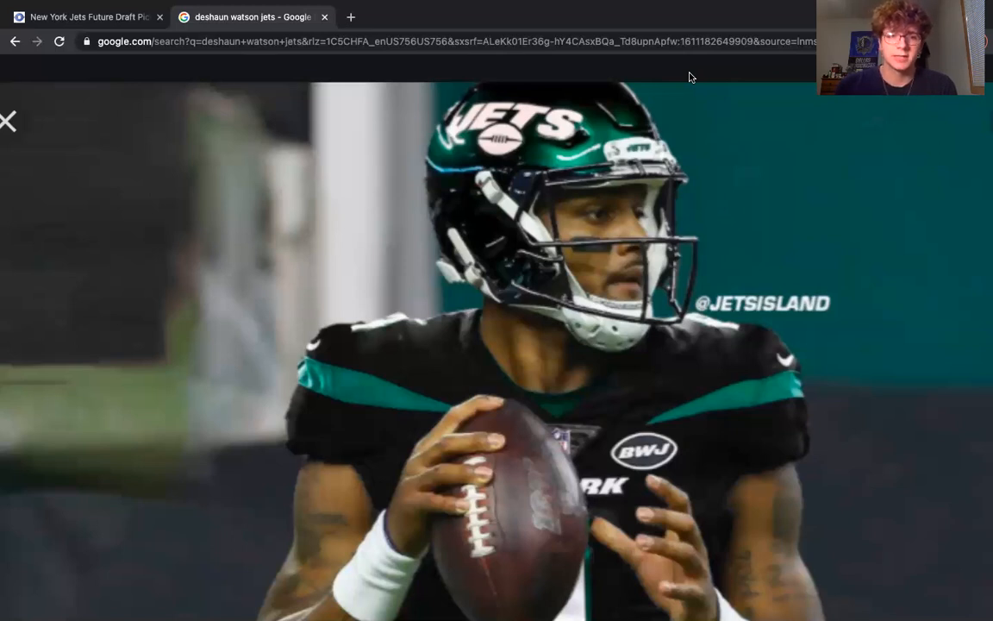
# Switch back to the 'New York Jets Future Draft Picks' tab from Google Images.
pyautogui.click(86, 17)
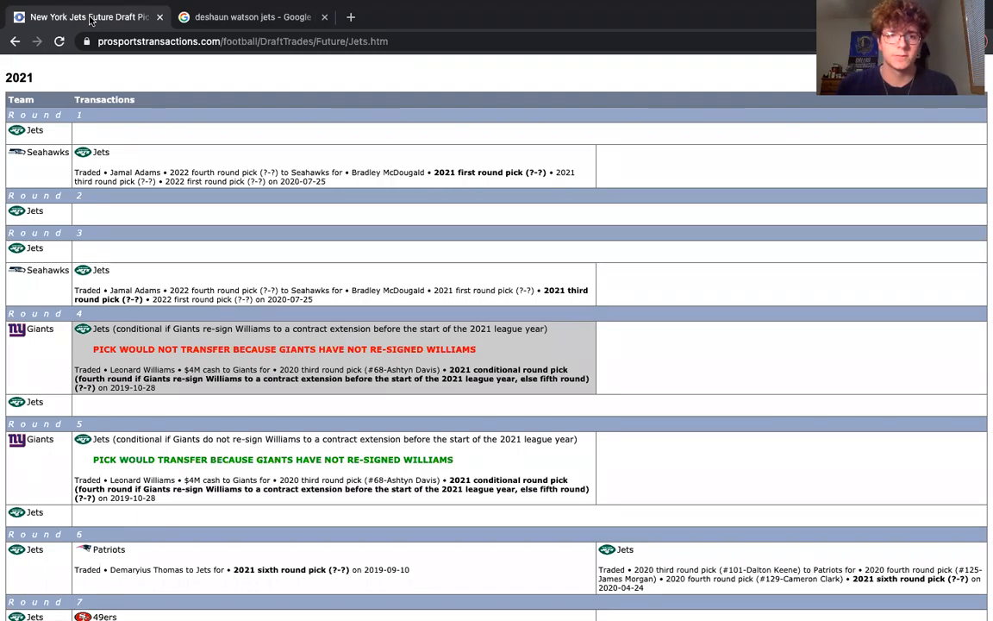
# Close the 'deshaun watson jets' search tab and scroll through the 2021 trades table.
pyautogui.click(324, 17)
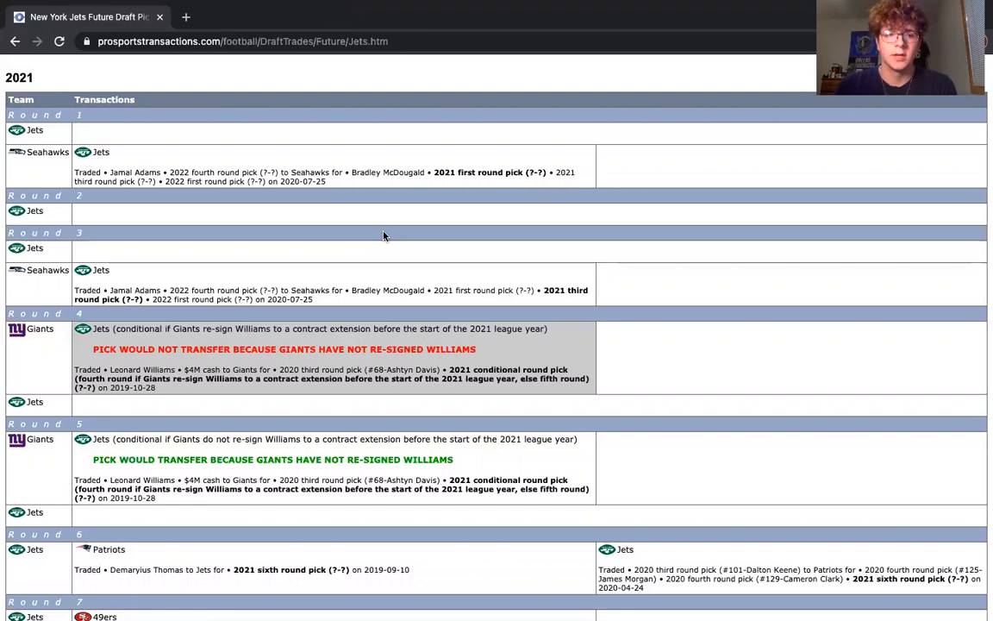
pyautogui.moveTo(55, 164)
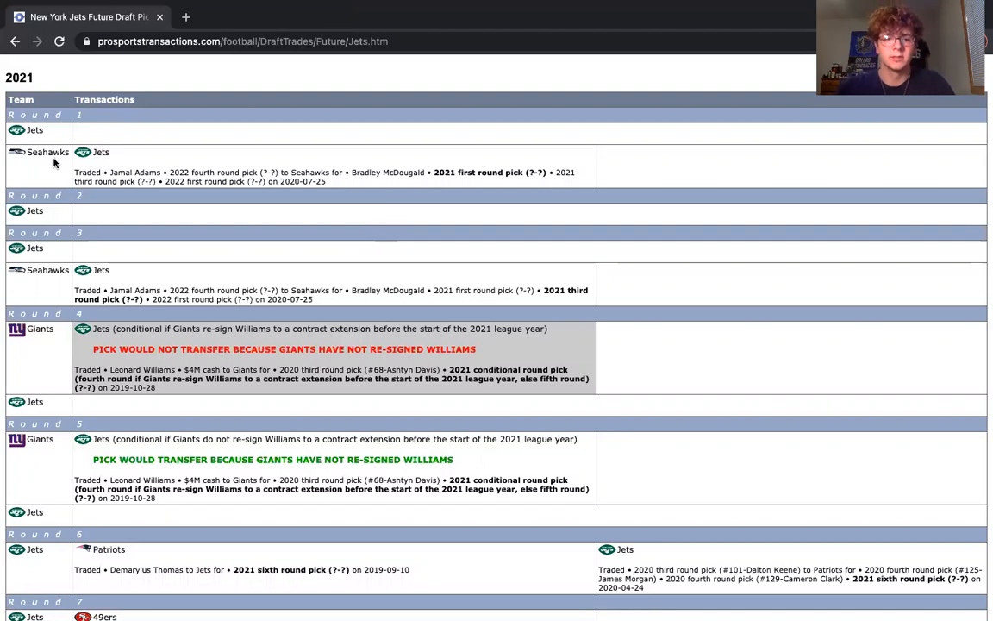
pyautogui.scroll(-3)
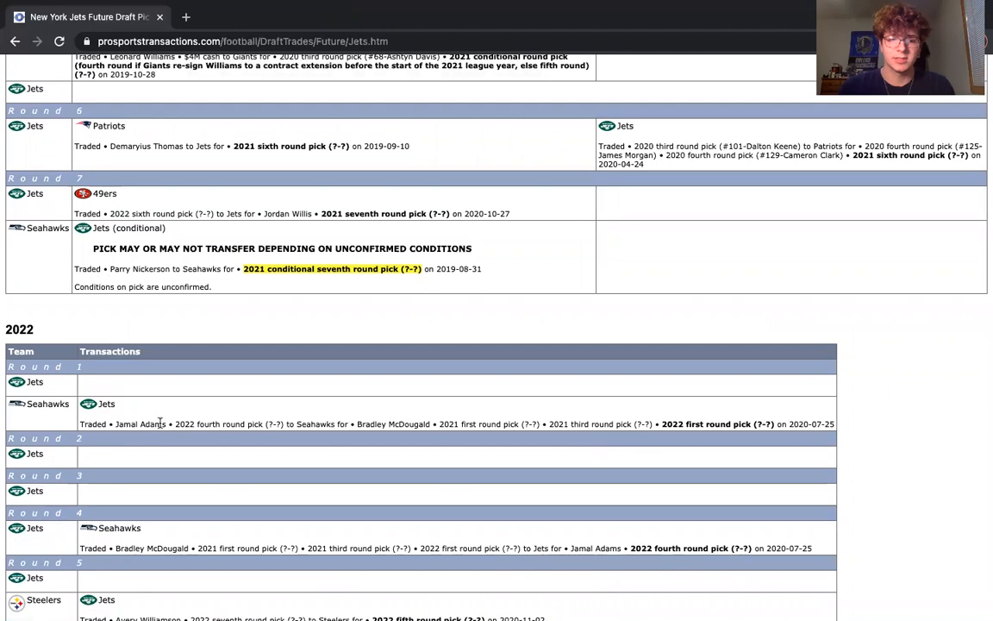
pyautogui.moveTo(160, 411)
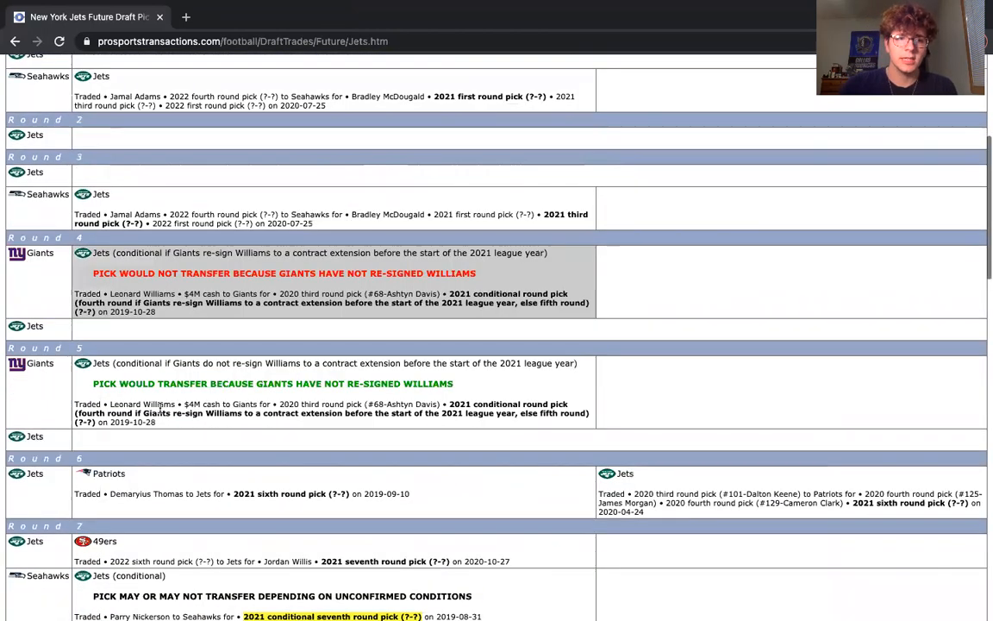
pyautogui.scroll(3)
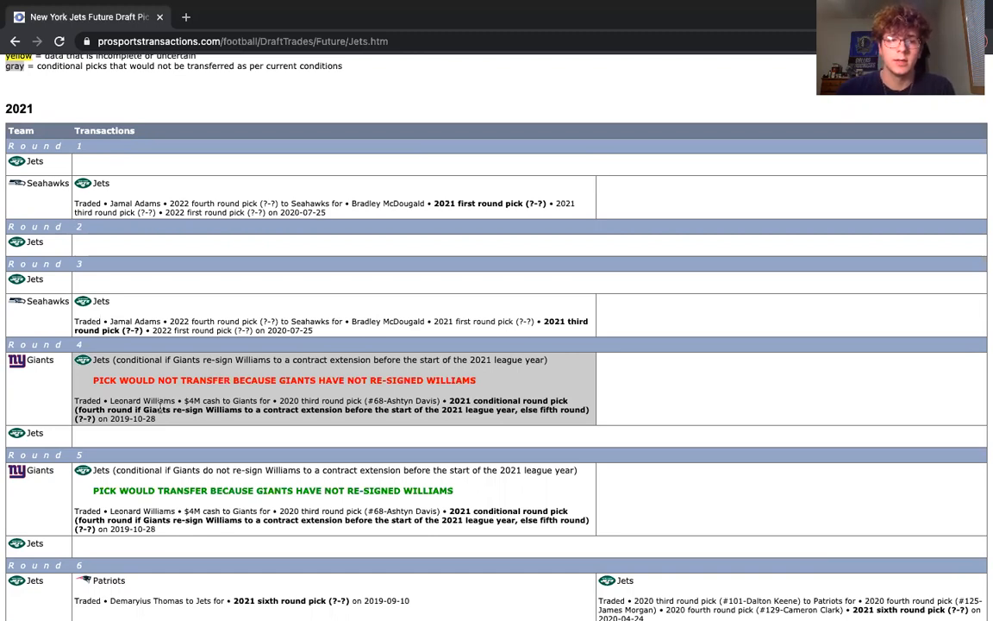
pyautogui.moveTo(252, 345)
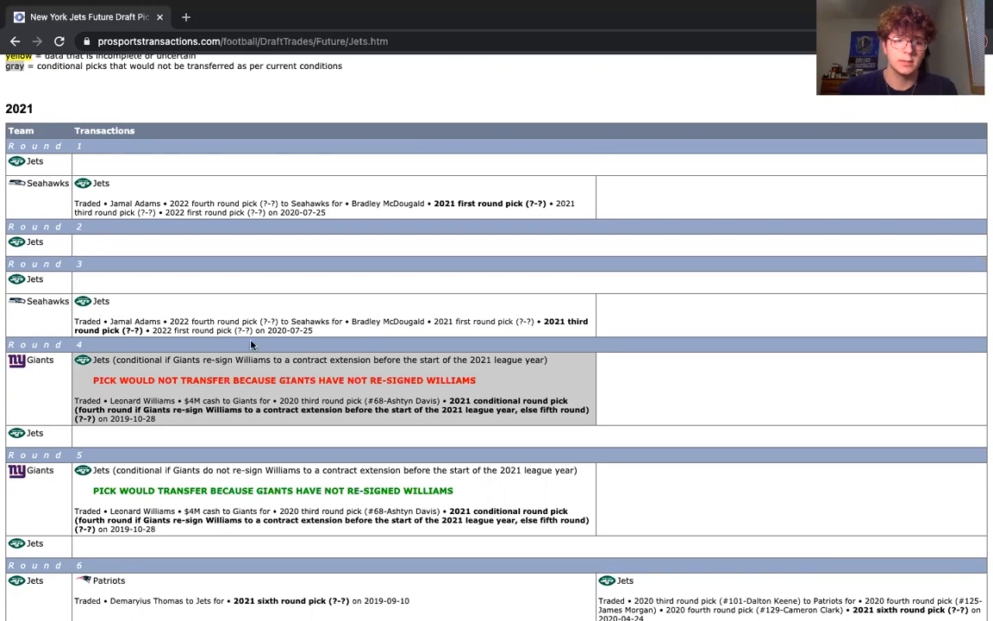
pyautogui.scroll(-3)
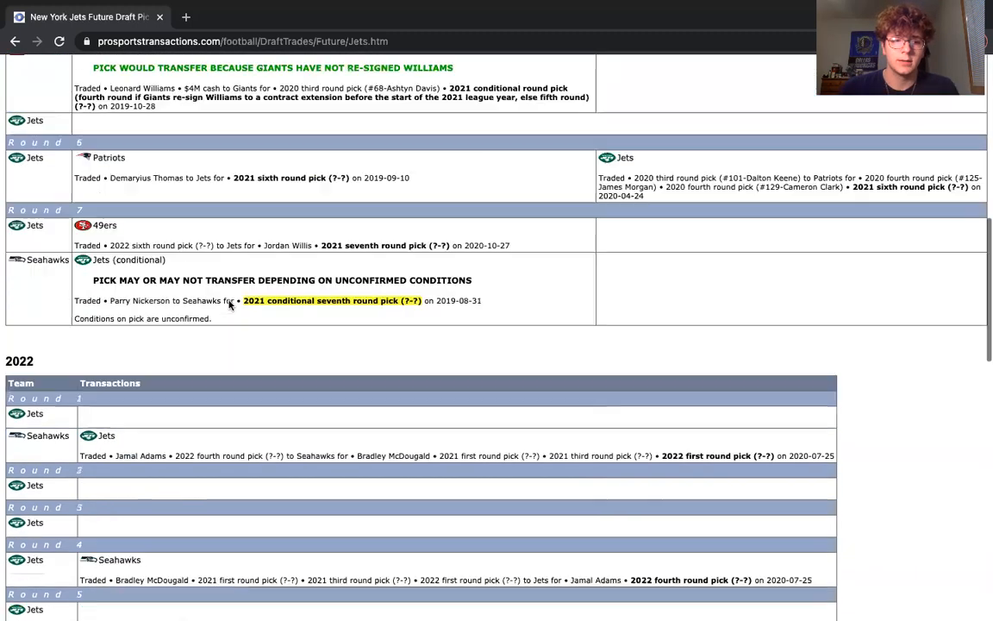
pyautogui.scroll(3)
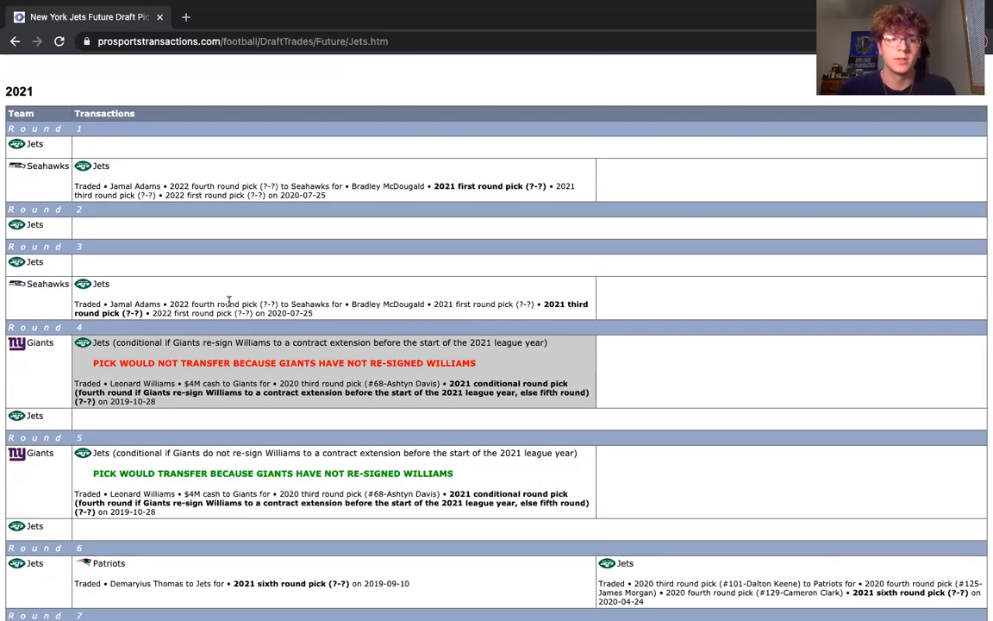
pyautogui.moveTo(149, 164)
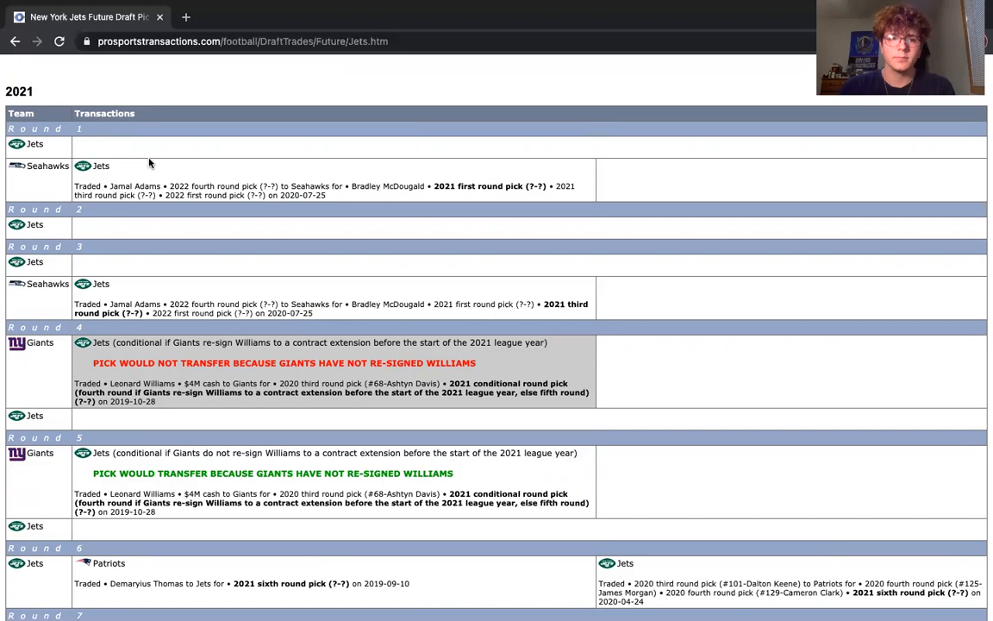
pyautogui.scroll(-3)
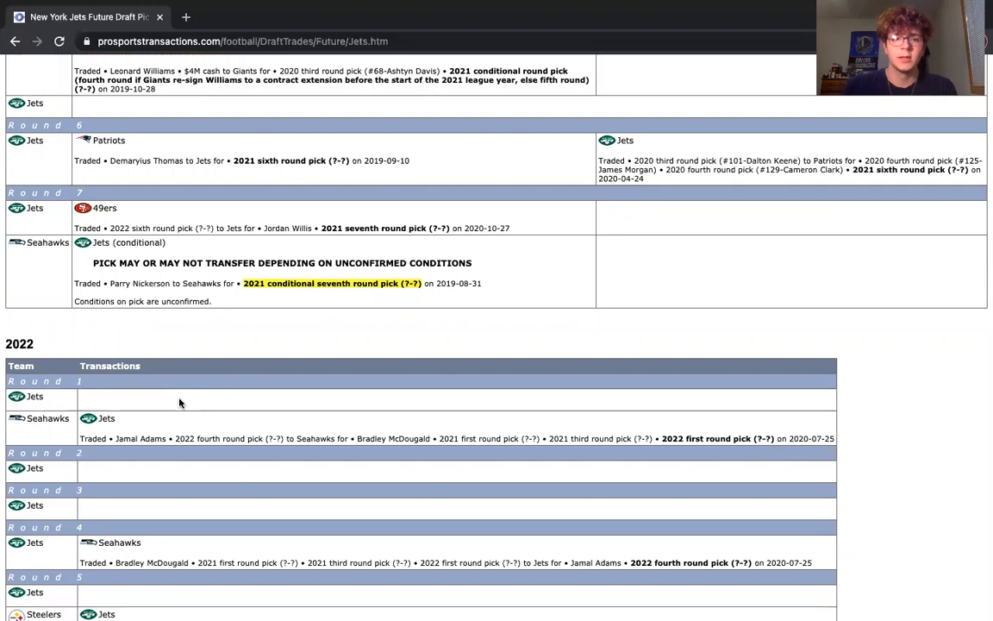
pyautogui.scroll(3)
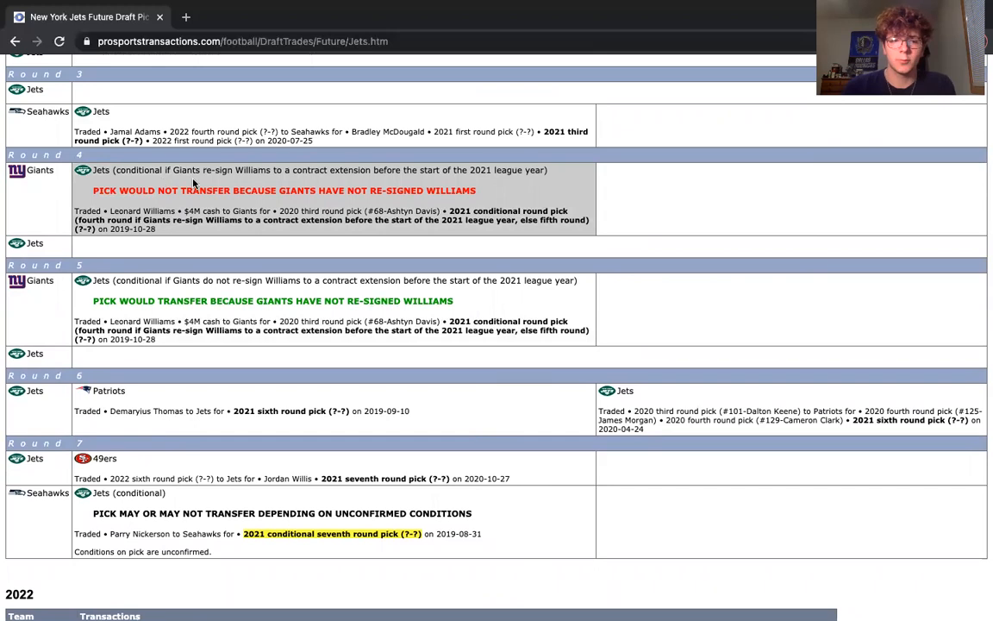
pyautogui.moveTo(285, 317)
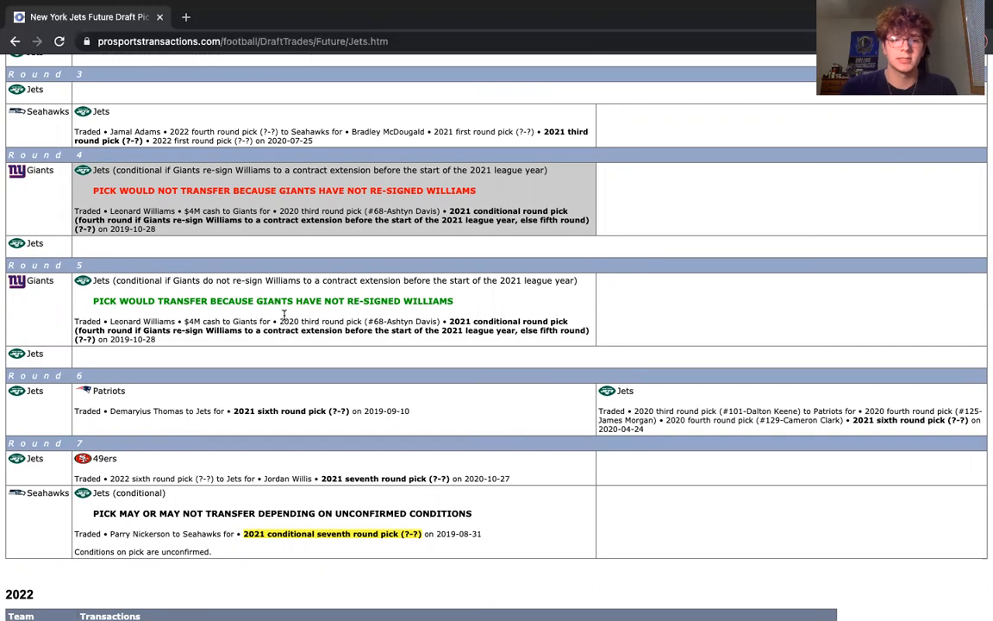
pyautogui.scroll(3)
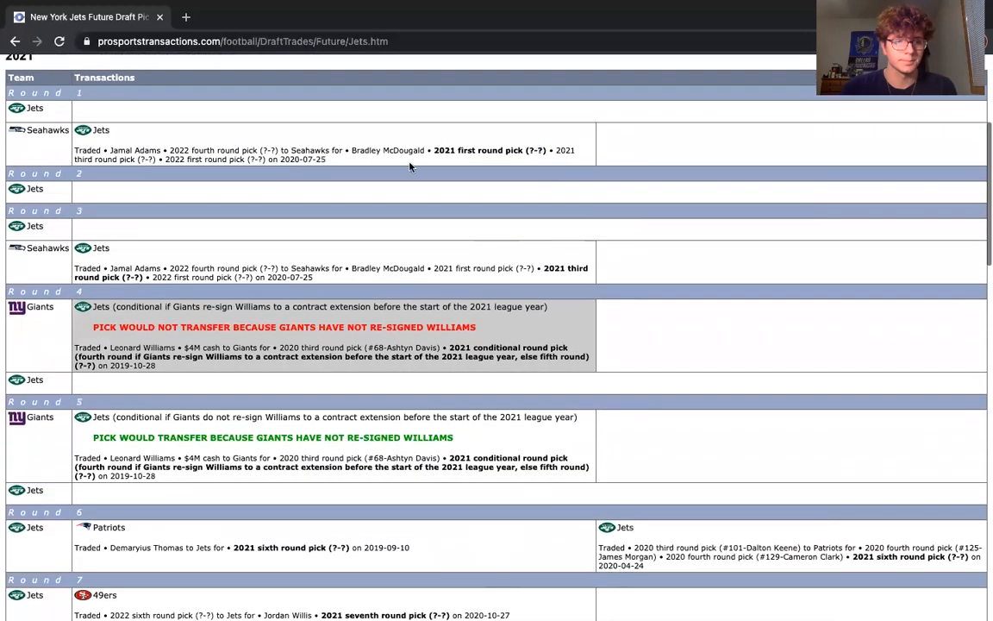
pyautogui.moveTo(183, 260)
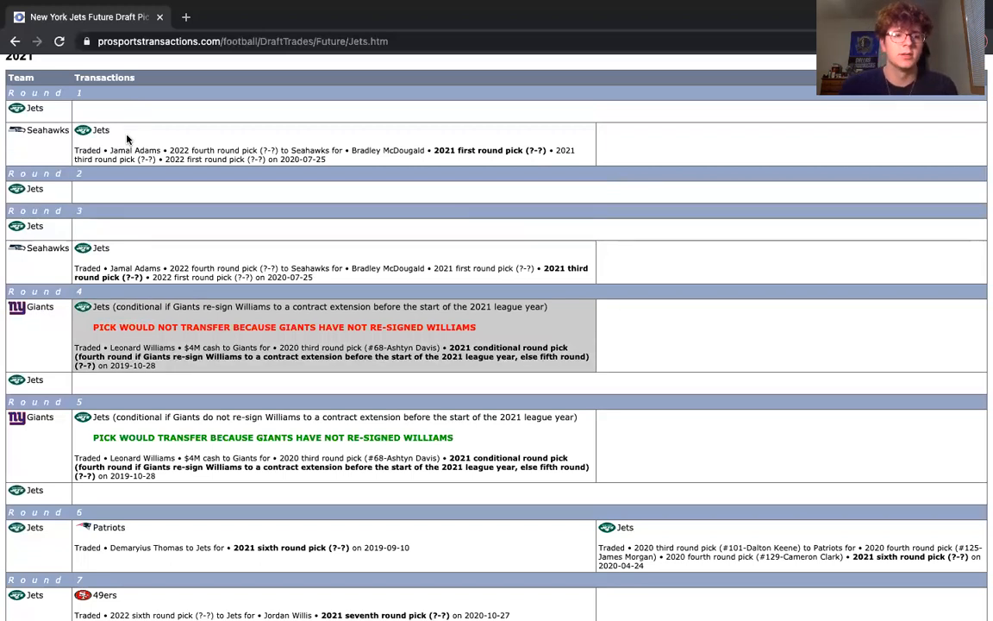
# Scroll past 2021's seventh round to show the 2022 trades through round six.
pyautogui.scroll(-3)
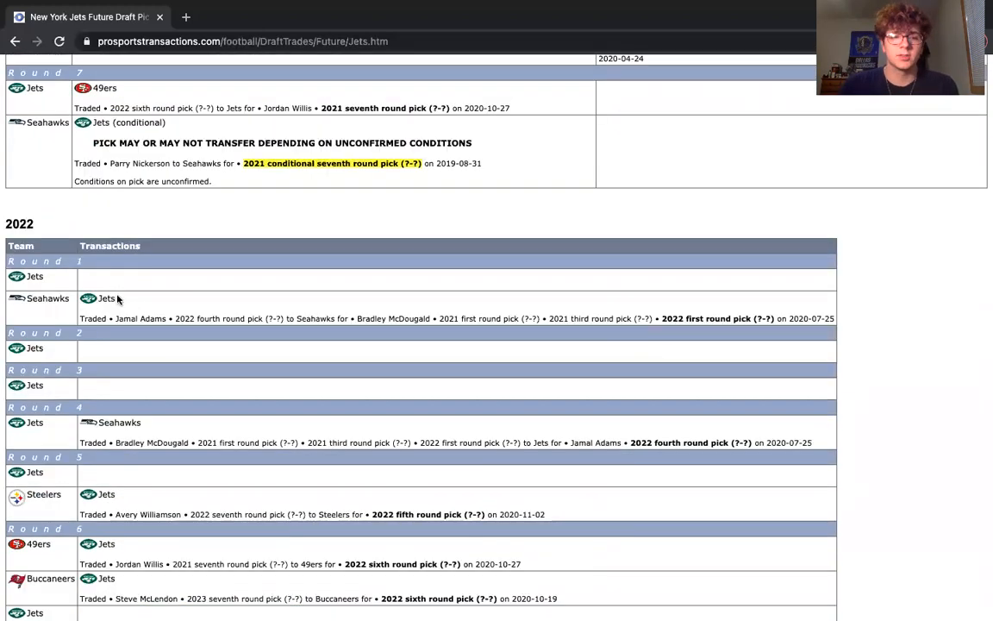
pyautogui.moveTo(78, 274)
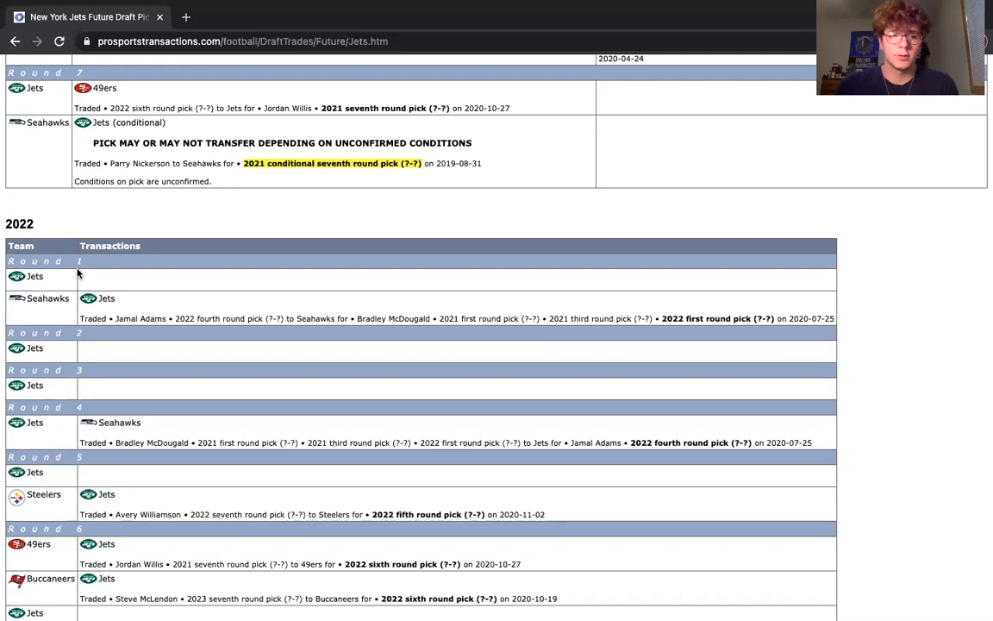
# Scroll up to the top of the 2021 table showing rounds one to seven.
pyautogui.scroll(3)
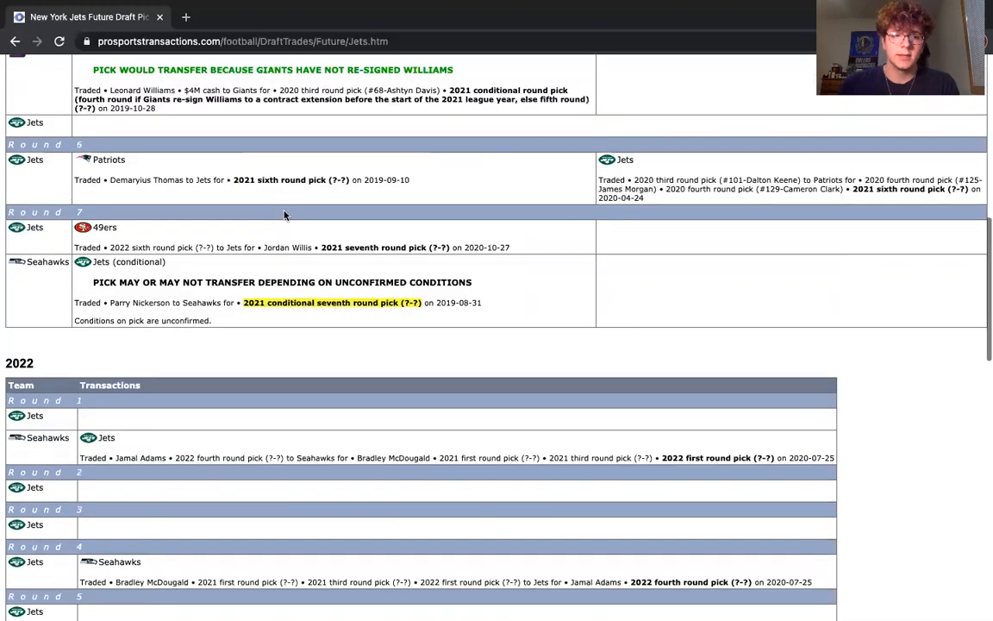
pyautogui.scroll(3)
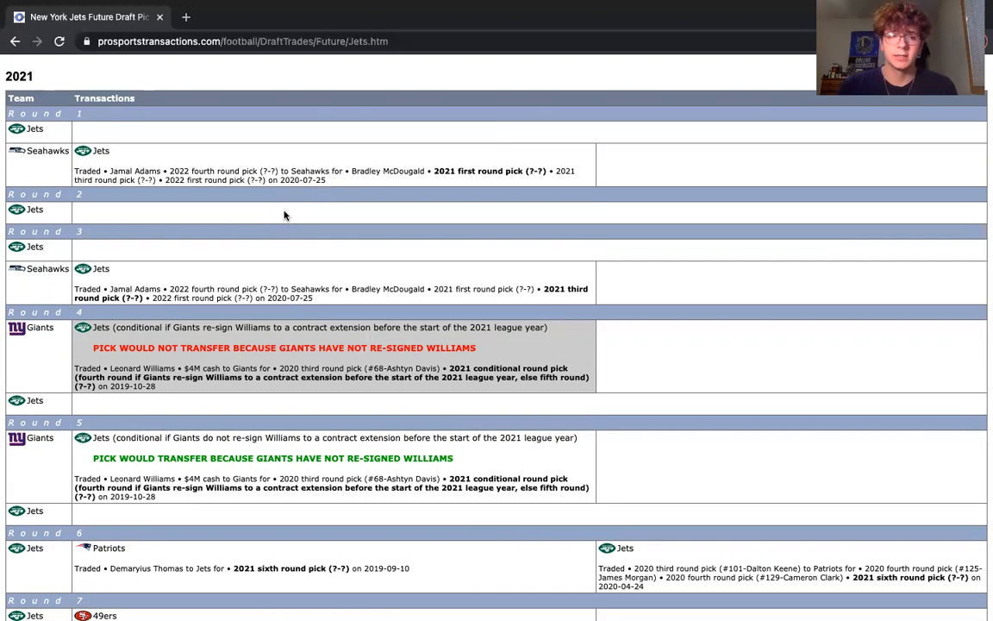
pyautogui.moveTo(263, 205)
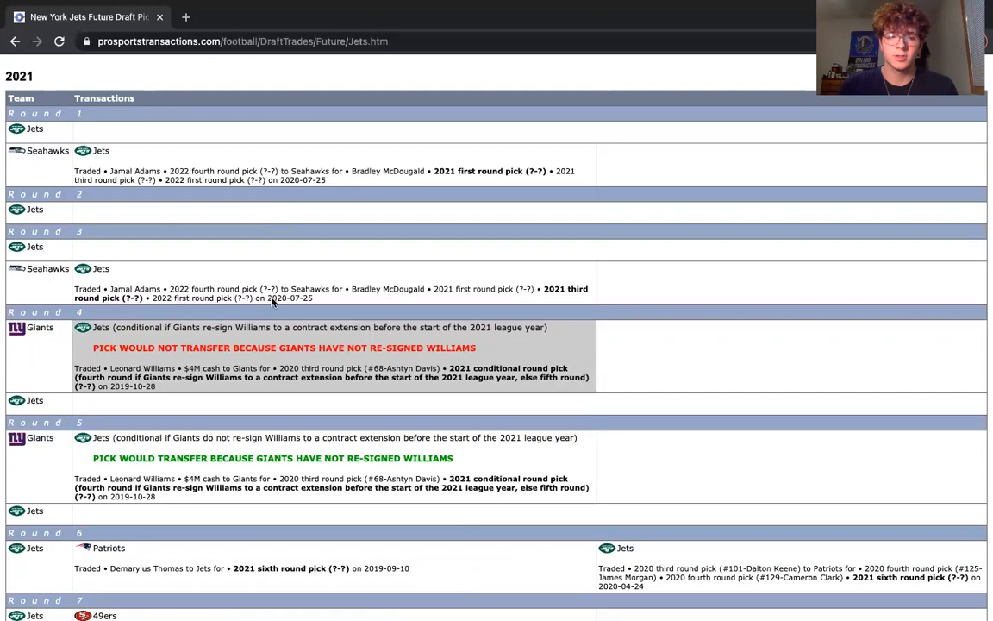
pyautogui.scroll(-3)
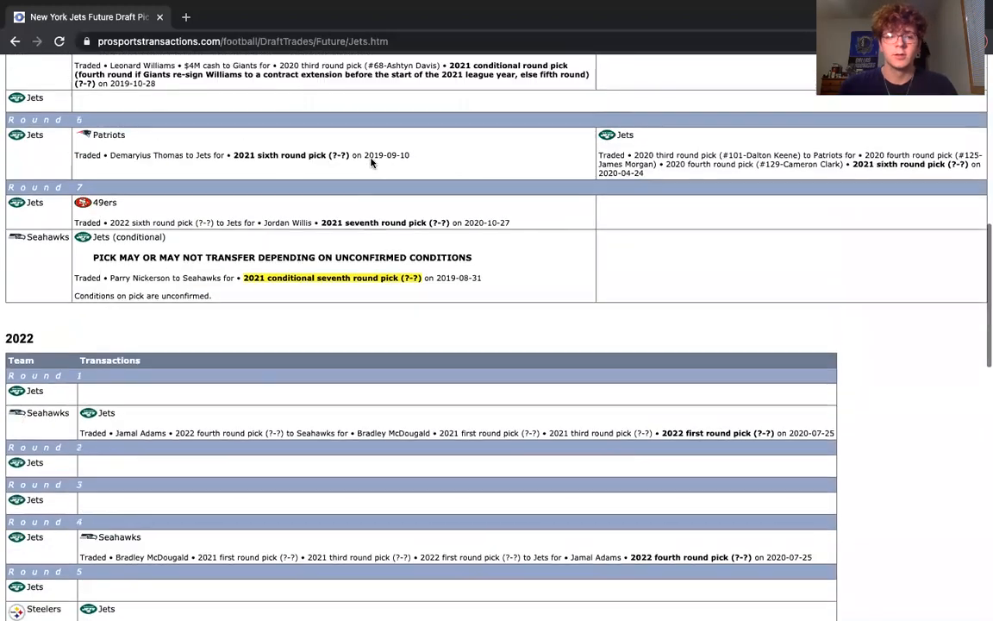
pyautogui.scroll(3)
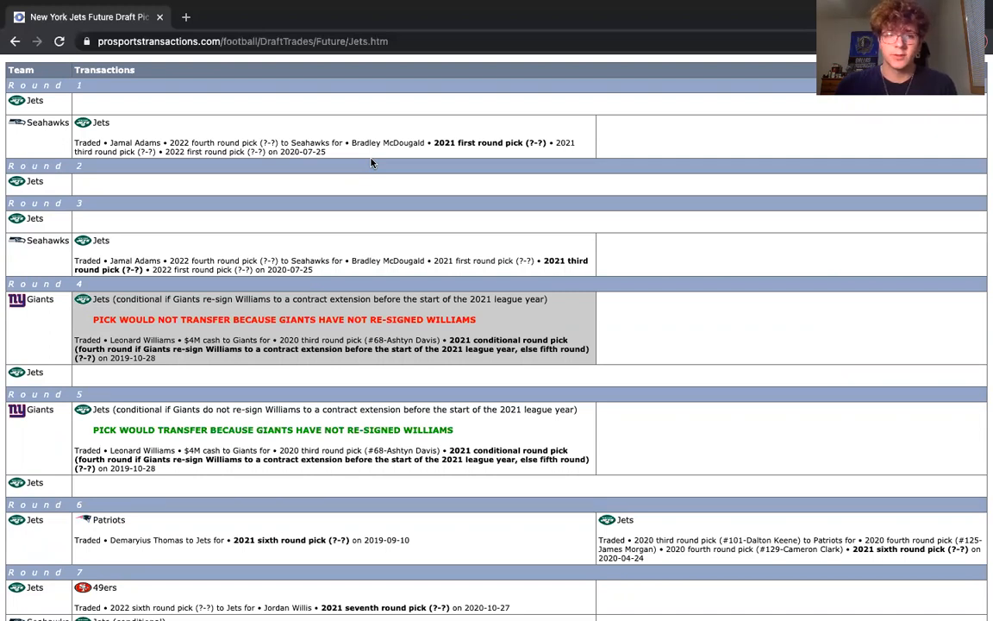
pyautogui.moveTo(307, 338)
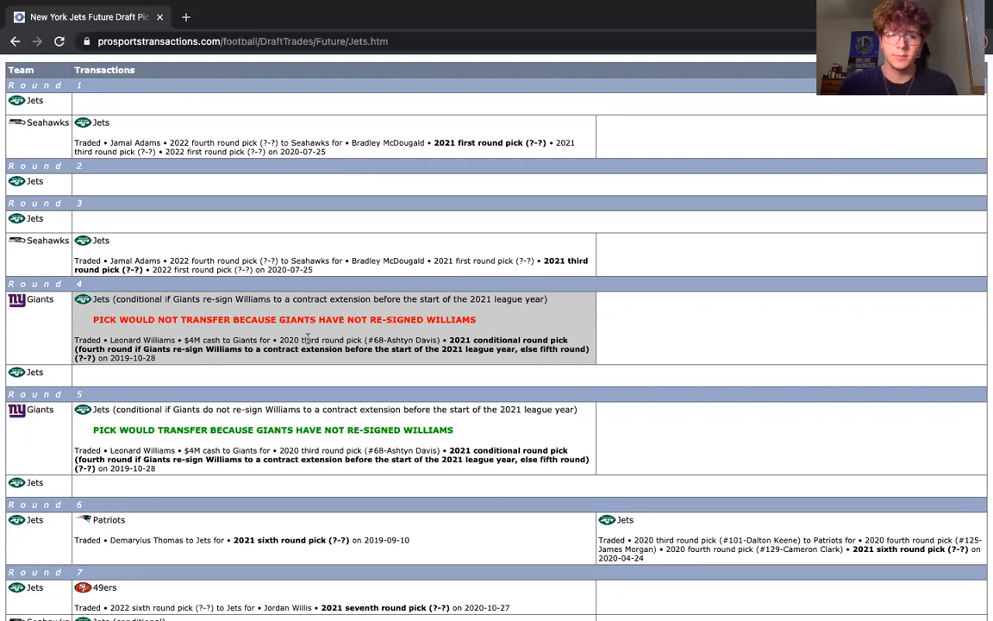
pyautogui.scroll(-3)
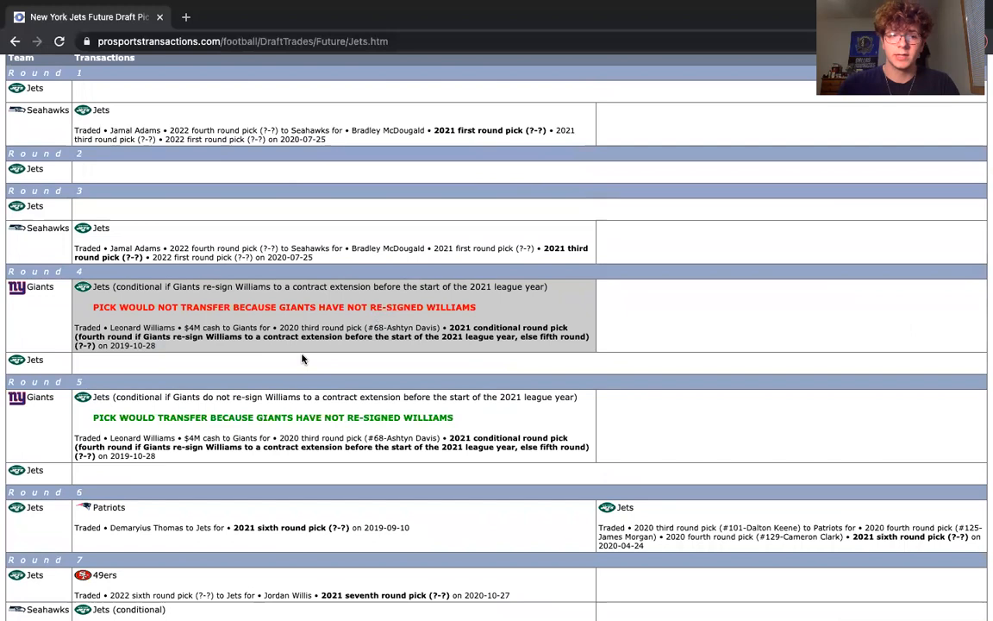
pyautogui.scroll(-3)
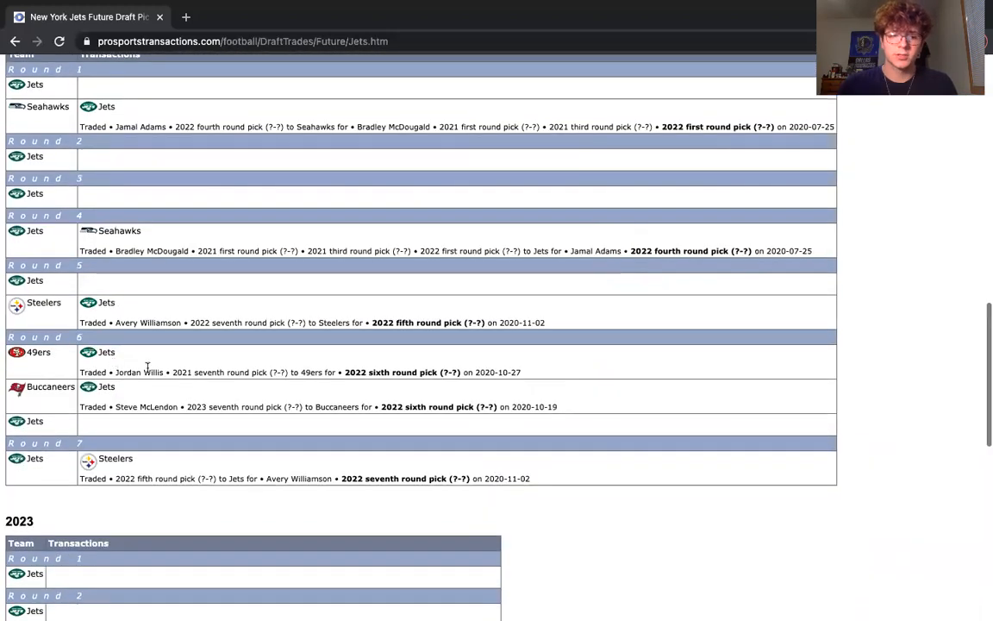
pyautogui.moveTo(56, 315)
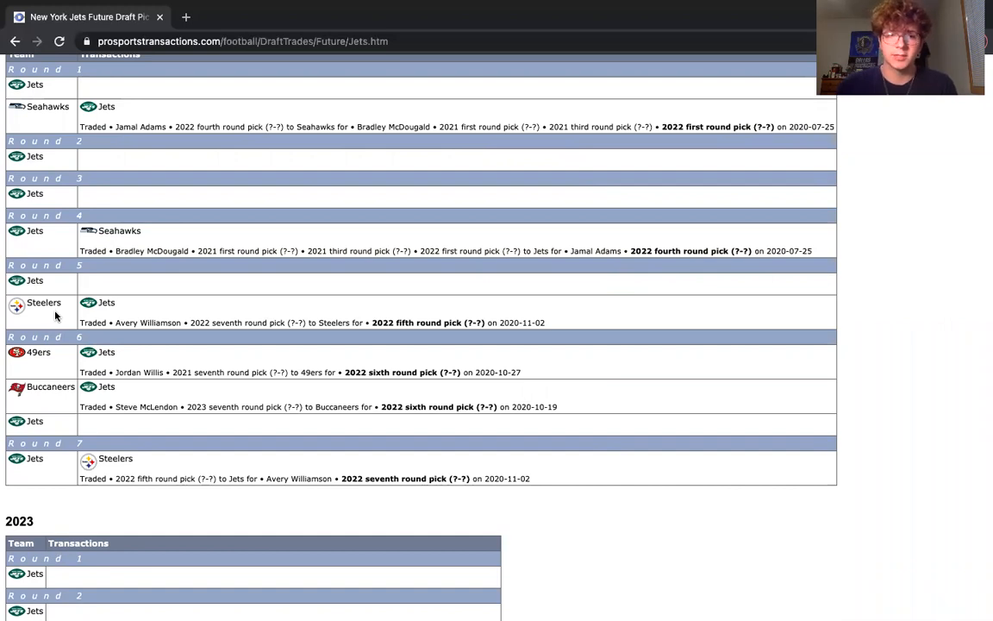
pyautogui.scroll(3)
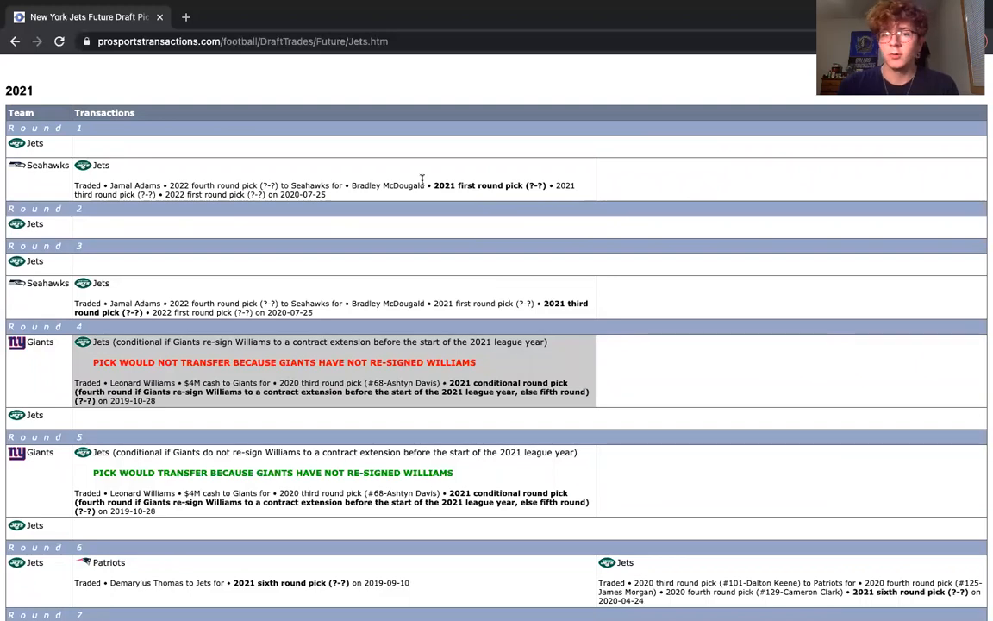
pyautogui.moveTo(54, 148)
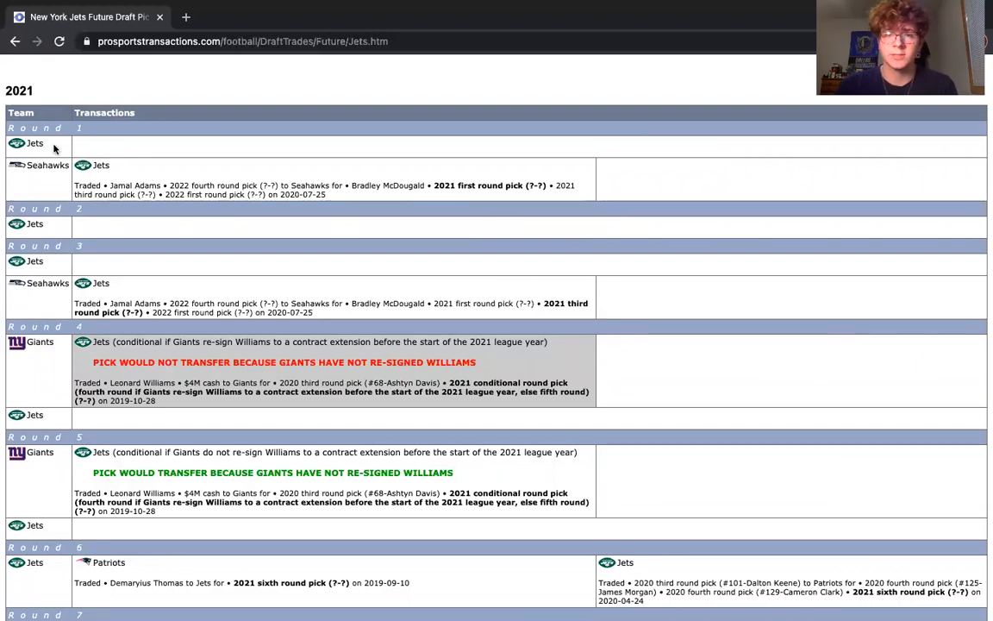